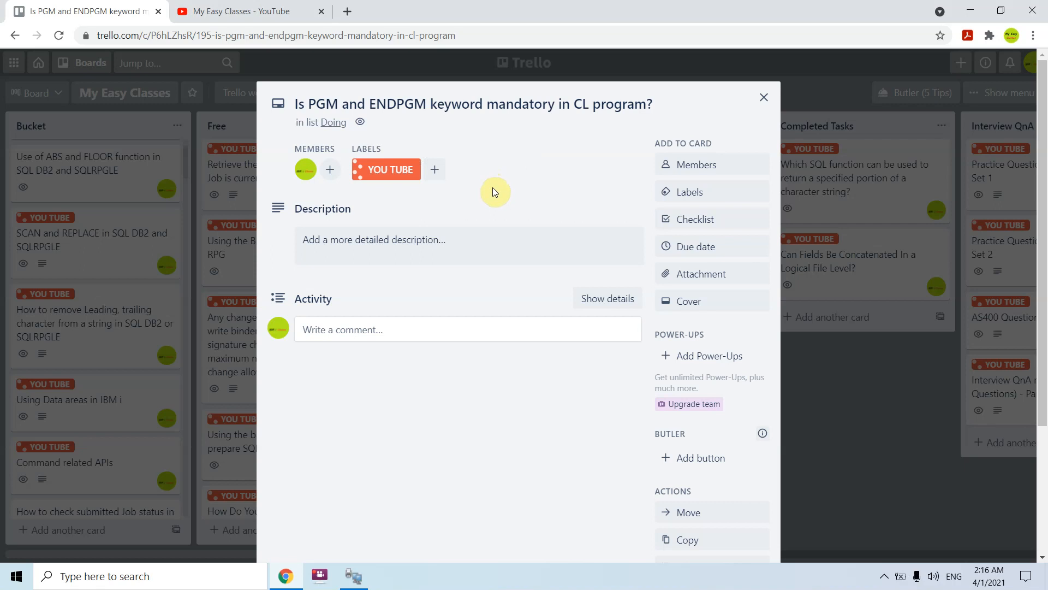
mouse_move(511, 202)
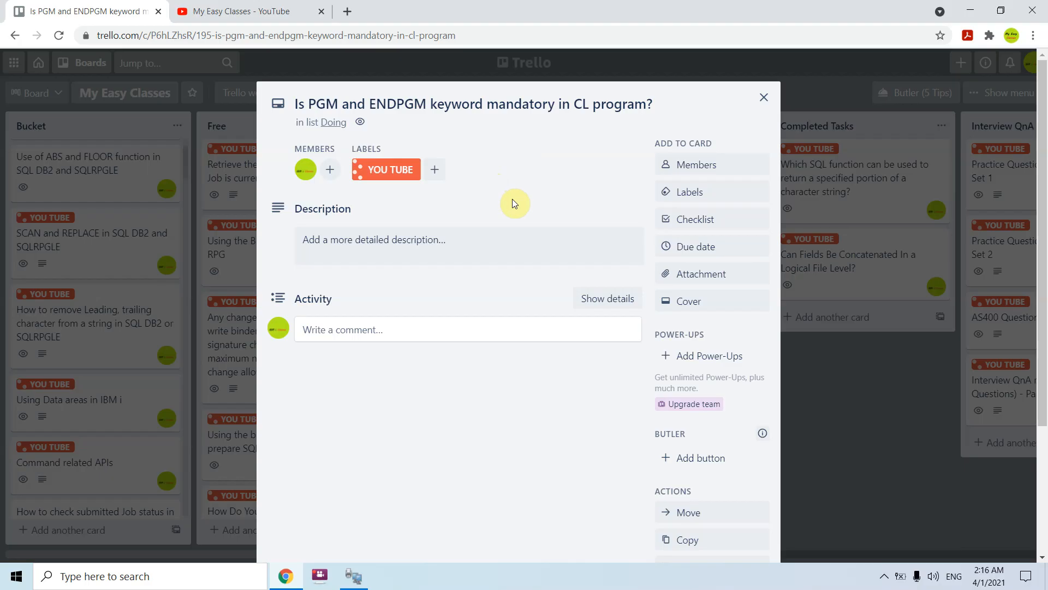
Step: Return to the 5250 member list and mark QNA14 with option 5 for display
left_click(353, 575)
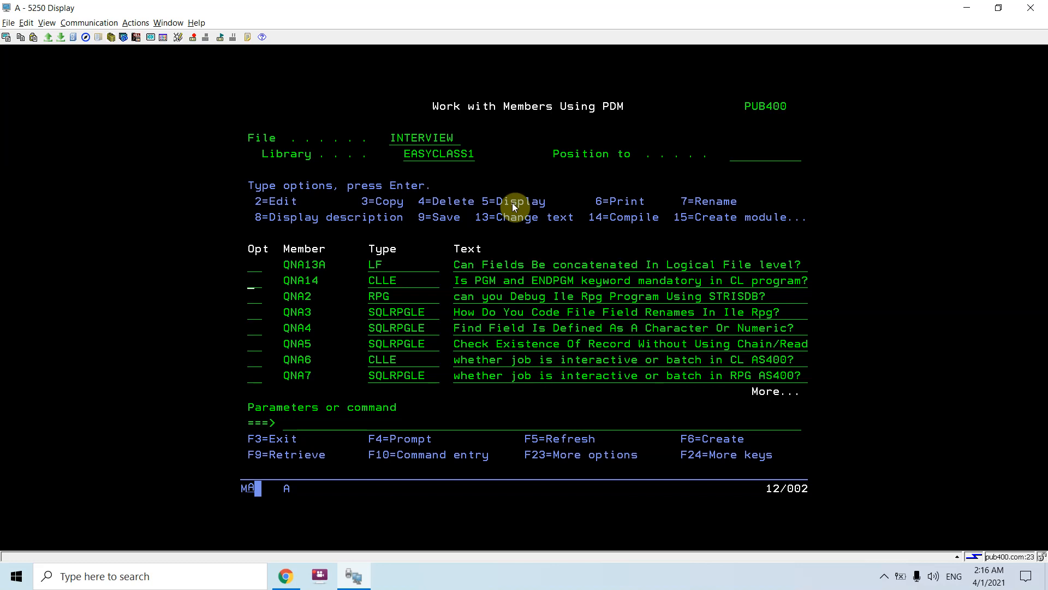
type("5")
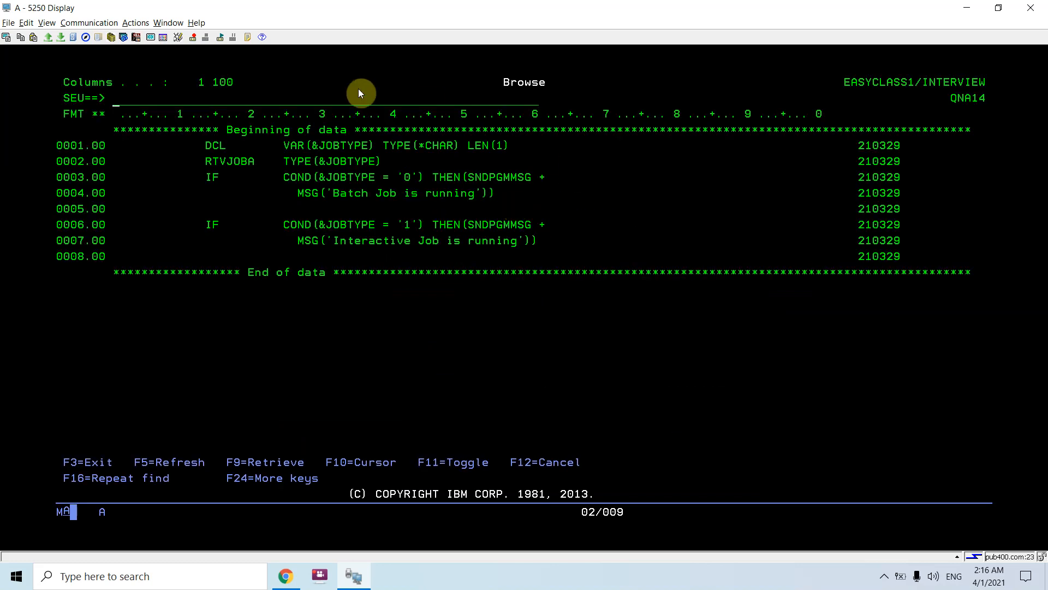
mouse_move(205, 150)
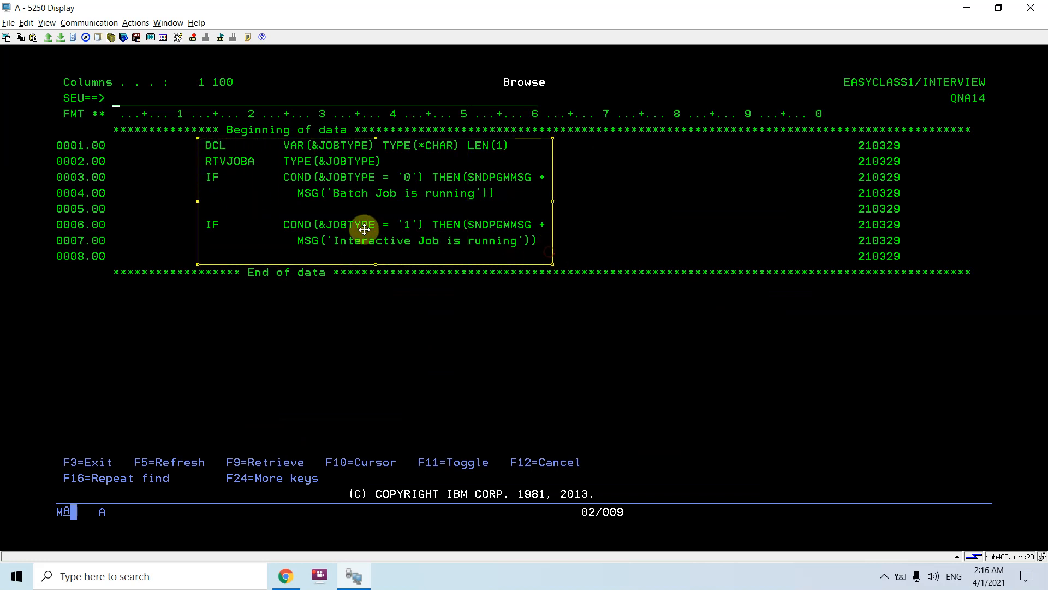
mouse_move(318, 281)
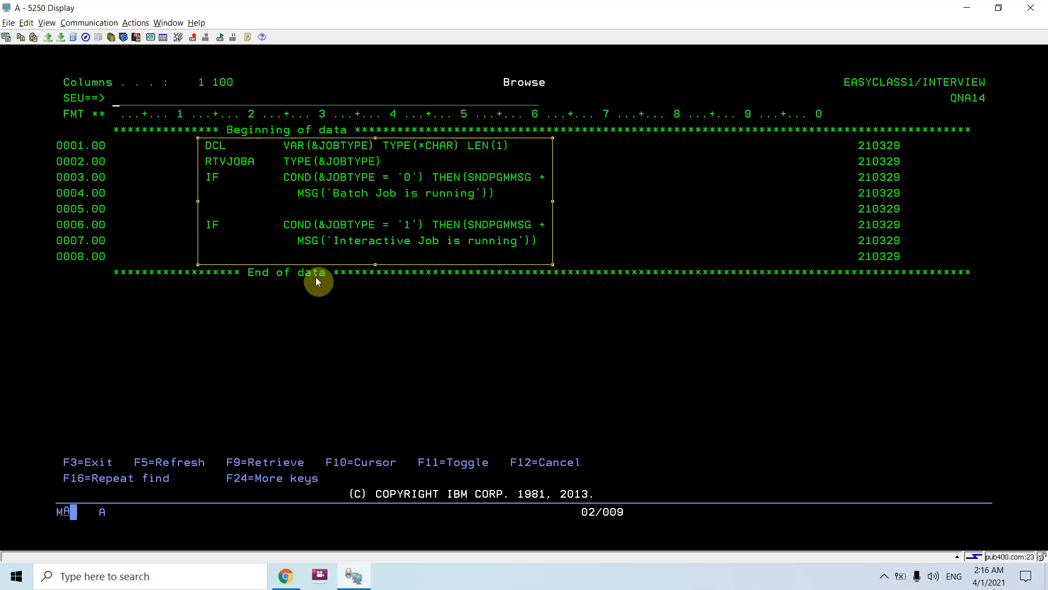
mouse_move(332, 178)
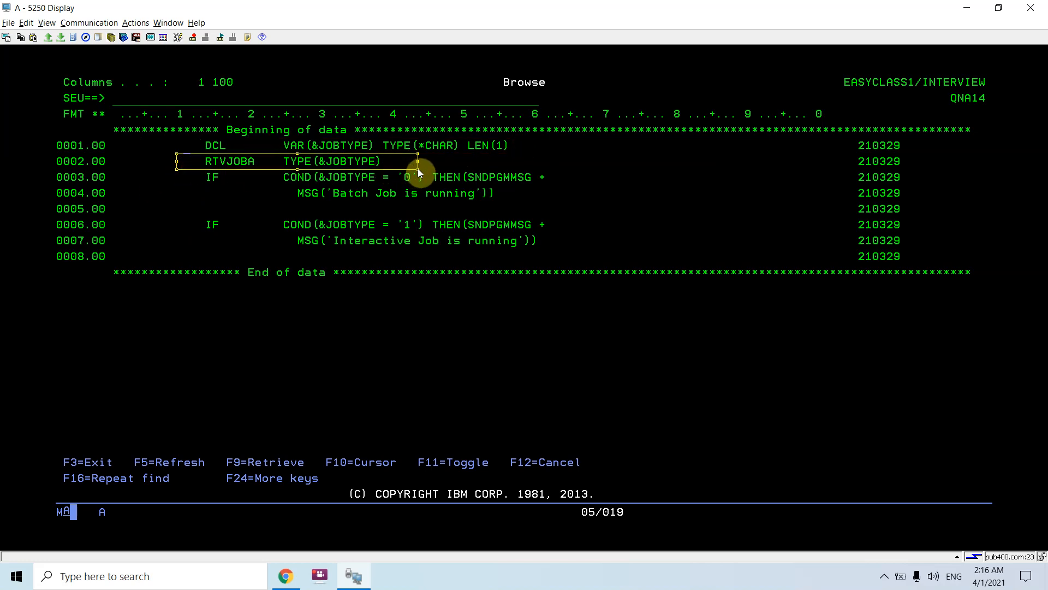
mouse_move(332, 130)
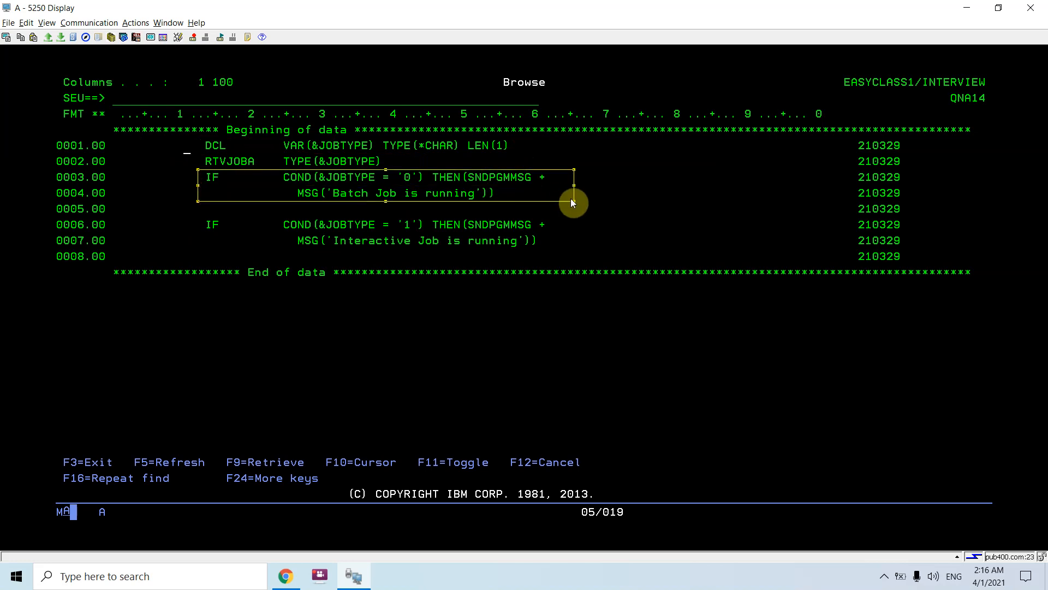
mouse_move(327, 253)
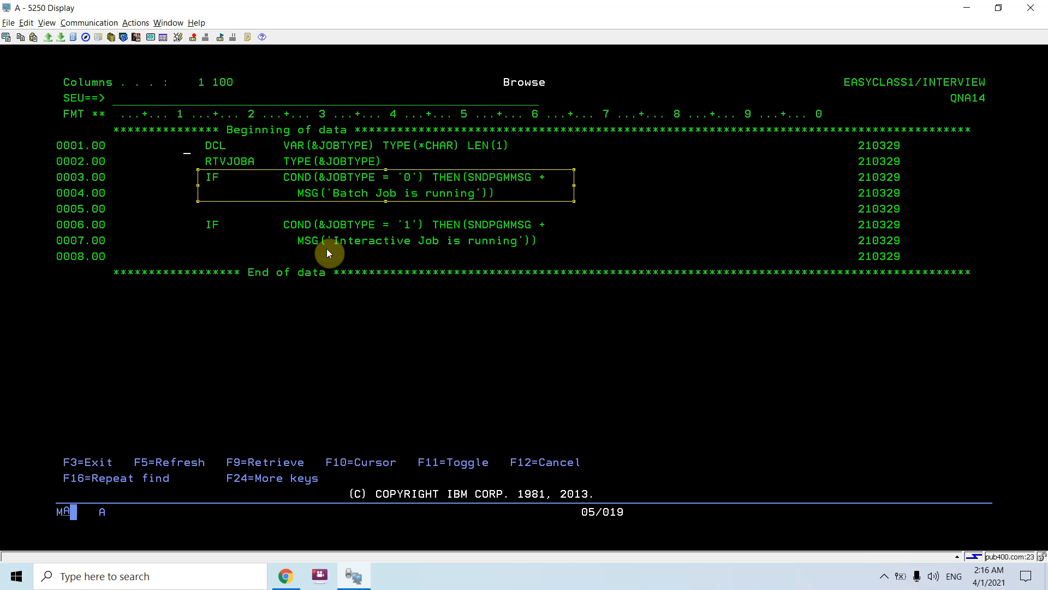
mouse_move(337, 197)
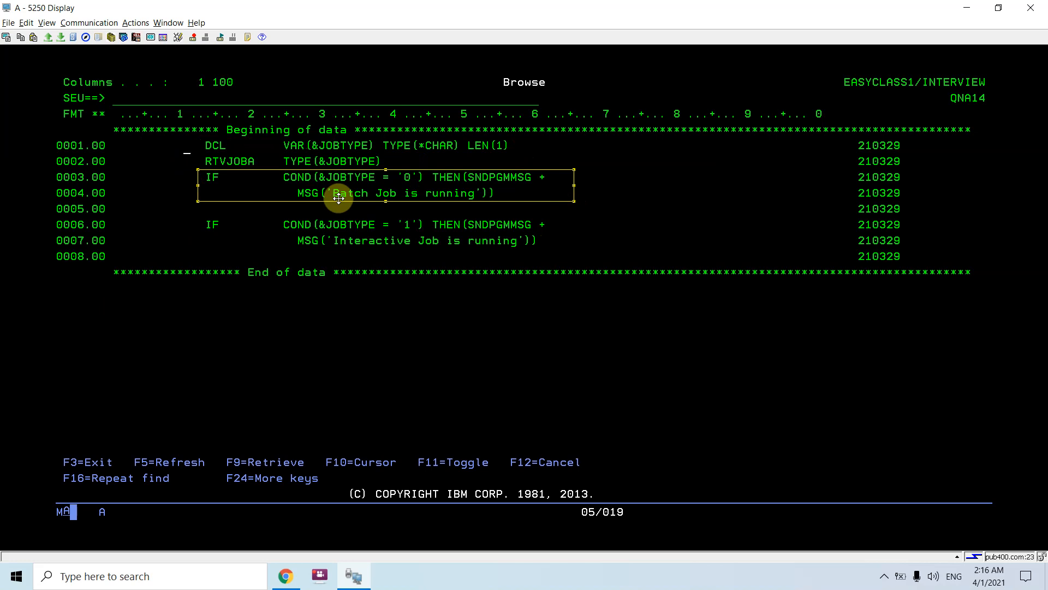
mouse_move(371, 233)
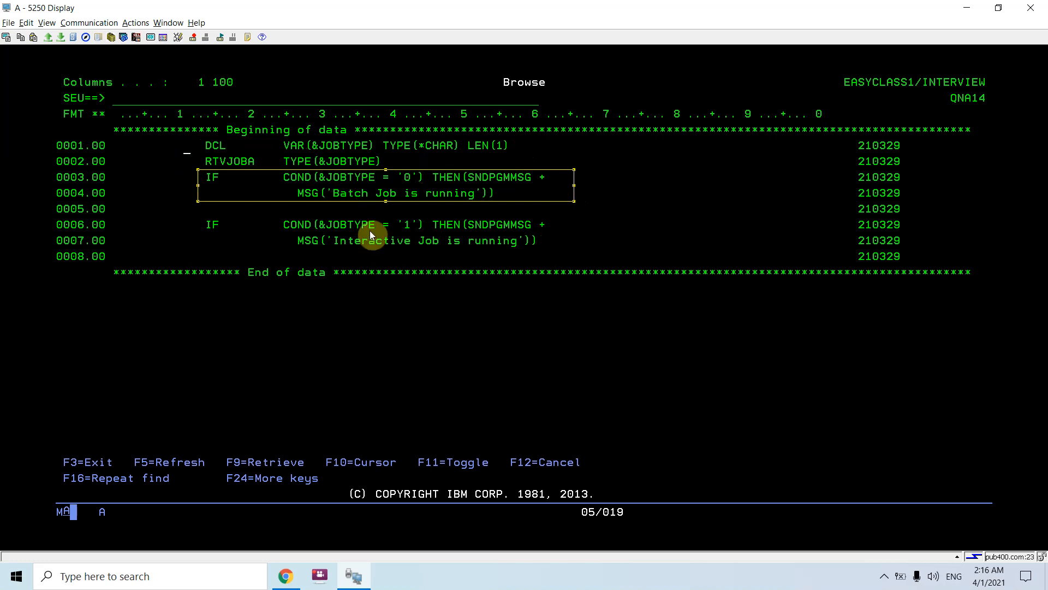
mouse_move(418, 240)
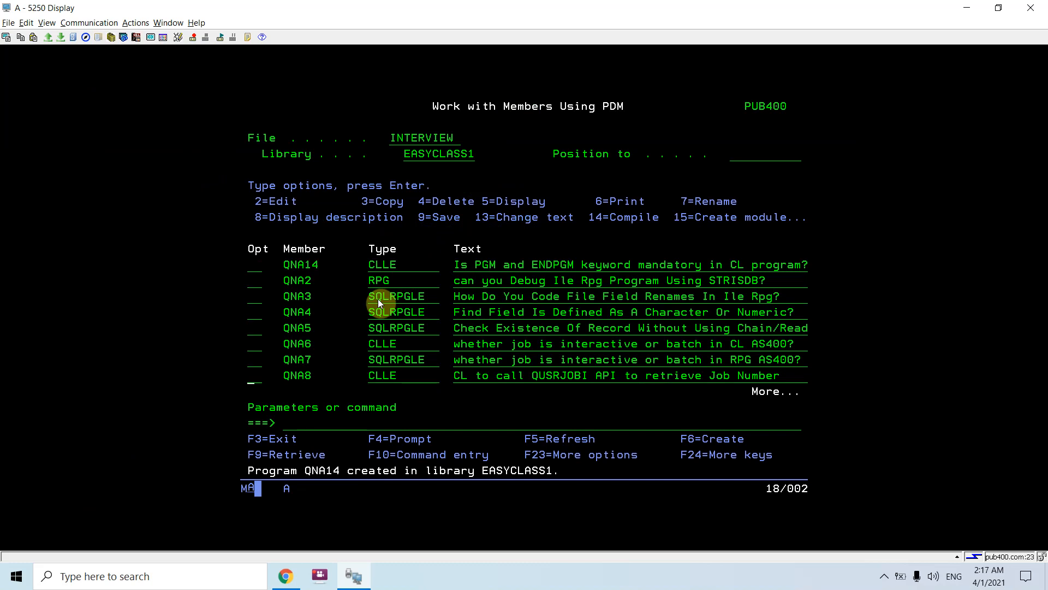
Step: Run CALL QNA14 from the PDM command line, then return to the Trello card
key("Down")
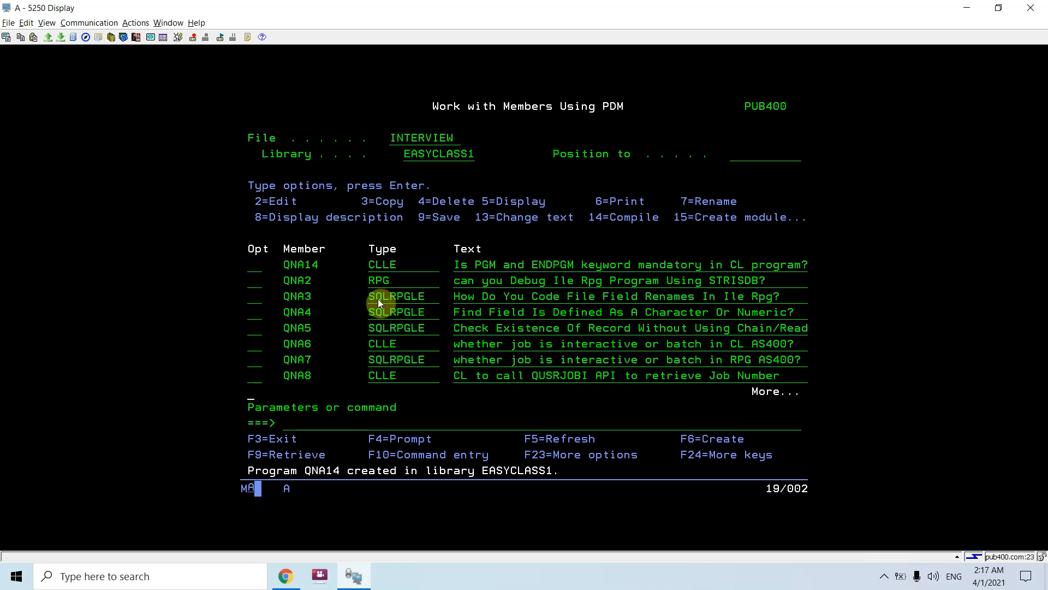
type("call")
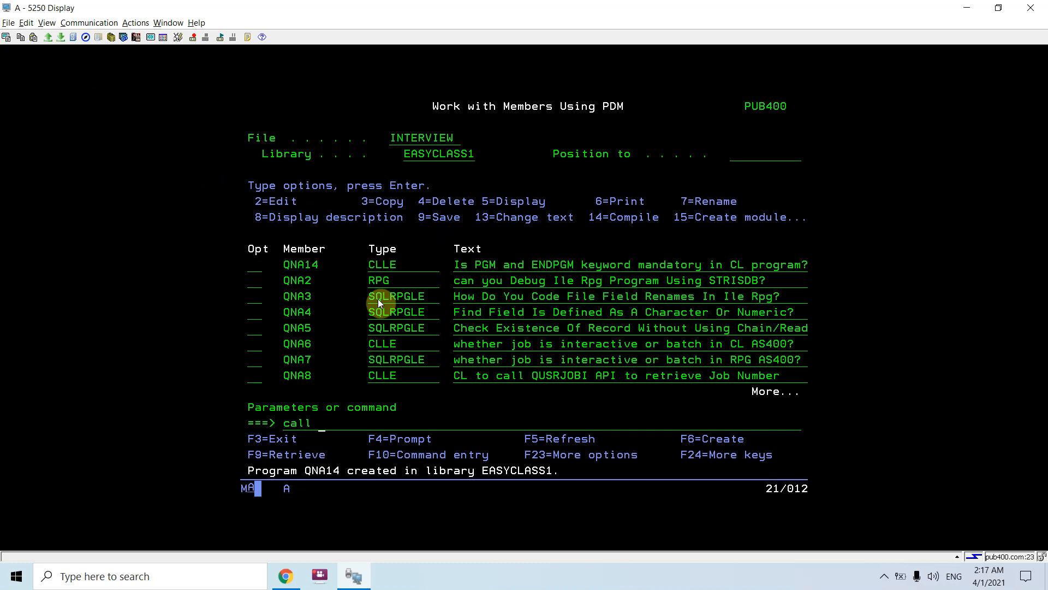
type("qna14")
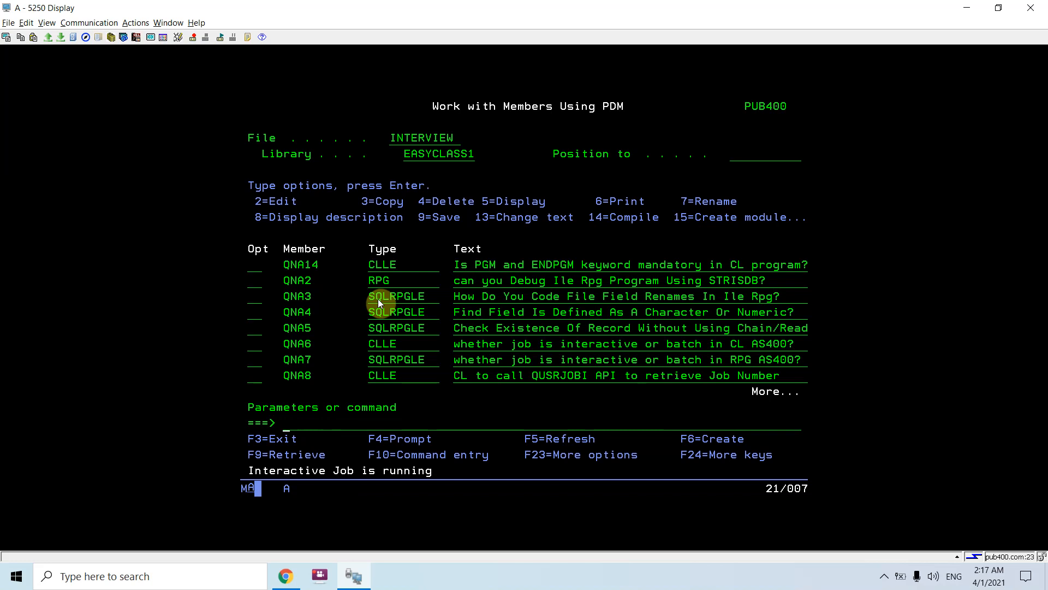
left_click(285, 576)
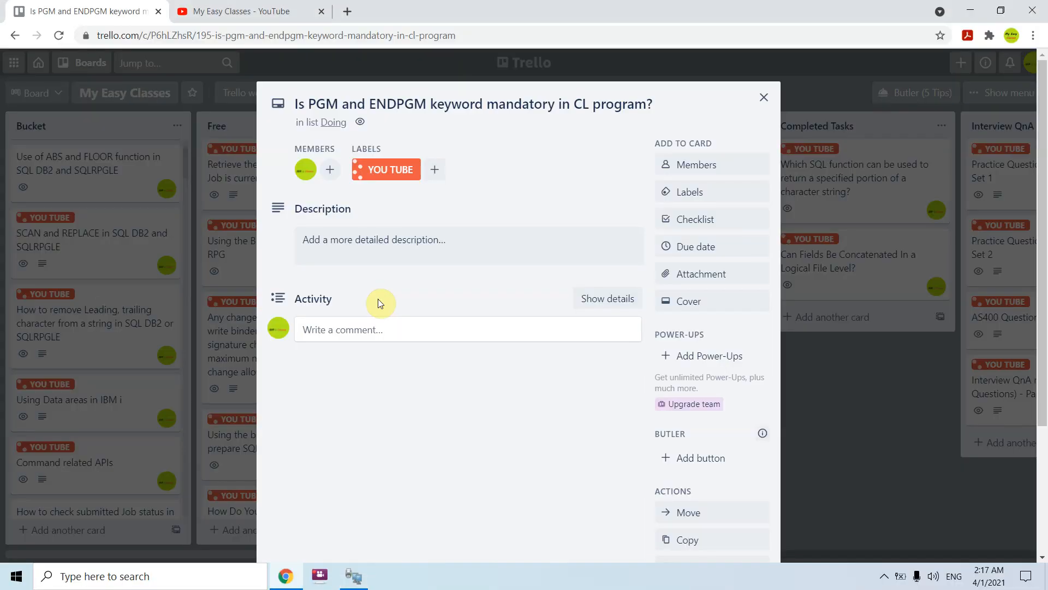
mouse_move(341, 289)
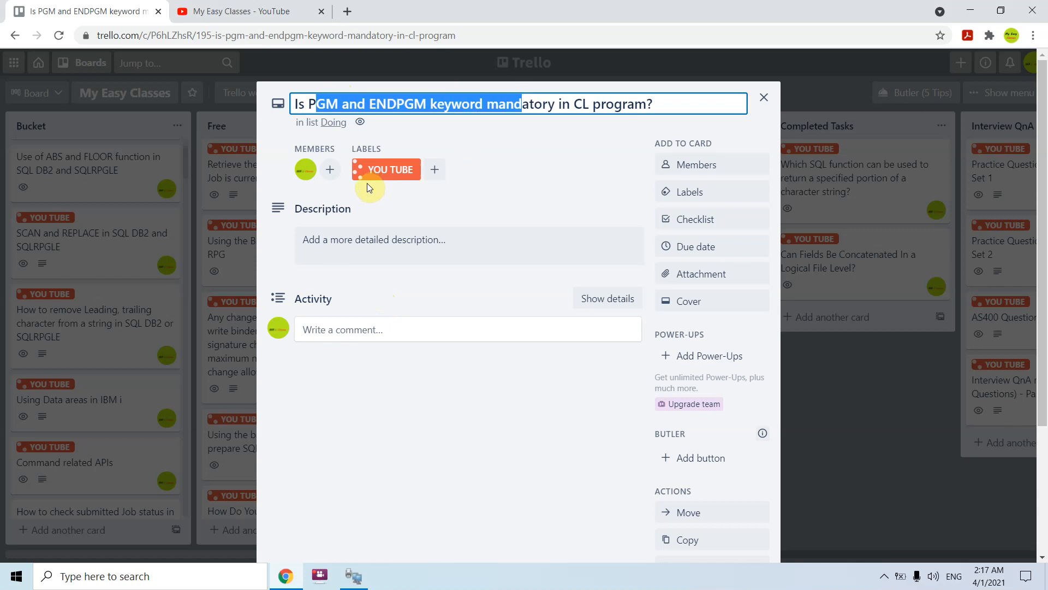
mouse_move(620, 104)
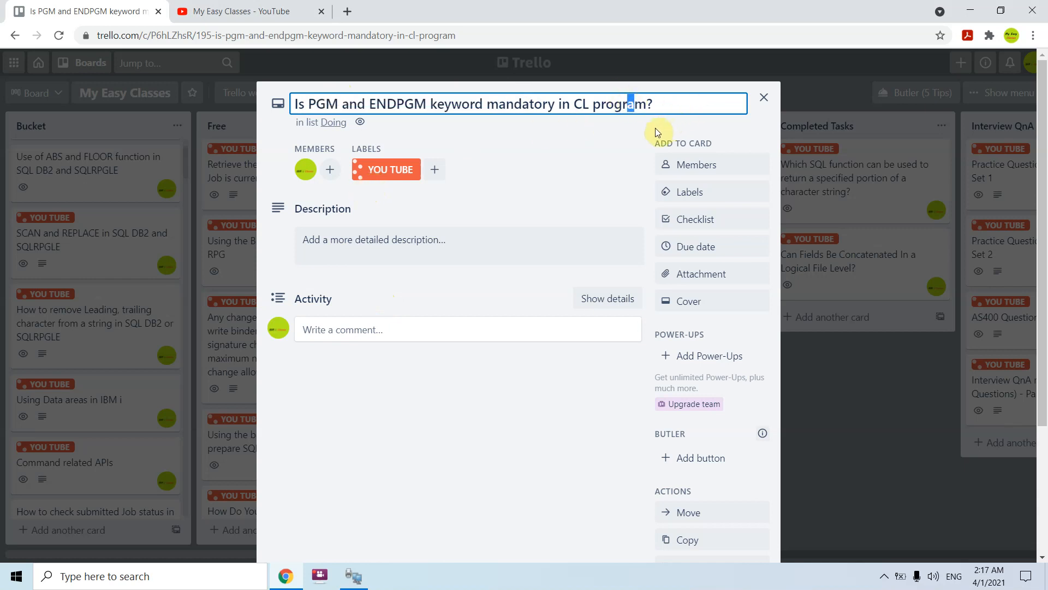
mouse_move(652, 132)
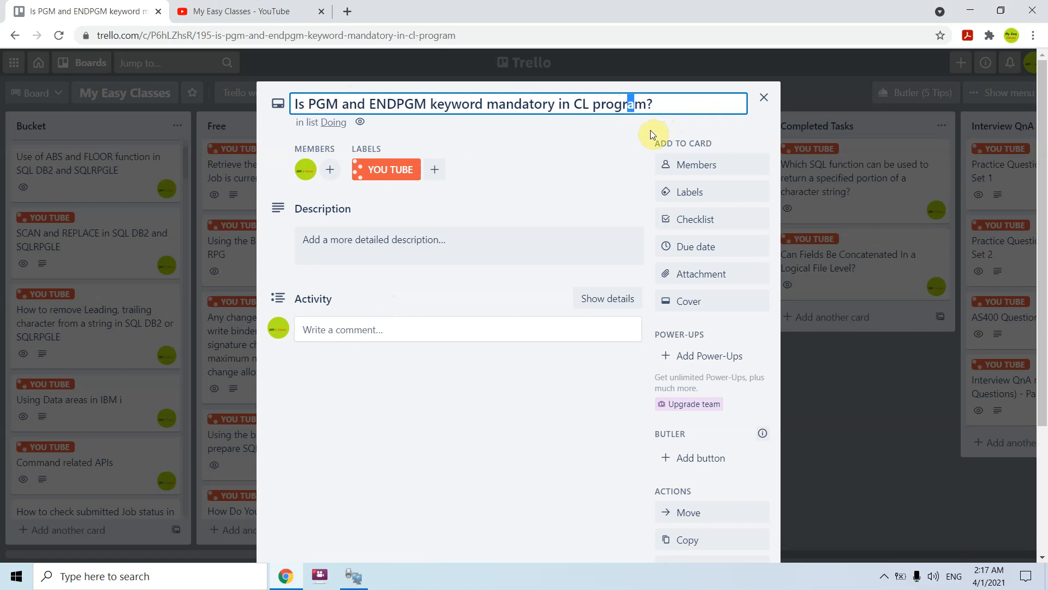